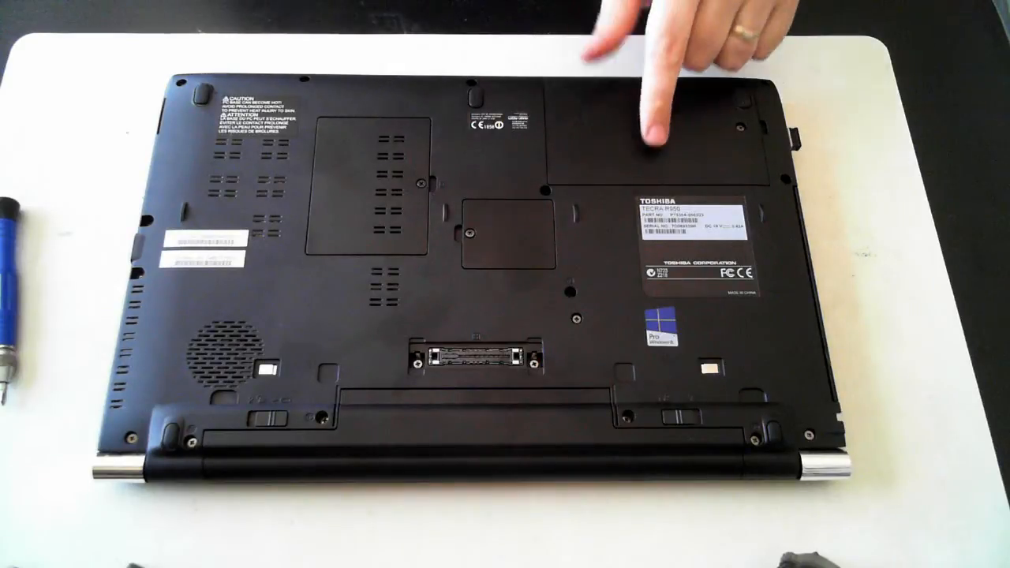
{"action": "mouse_move", "coordinate": [647, 158]}
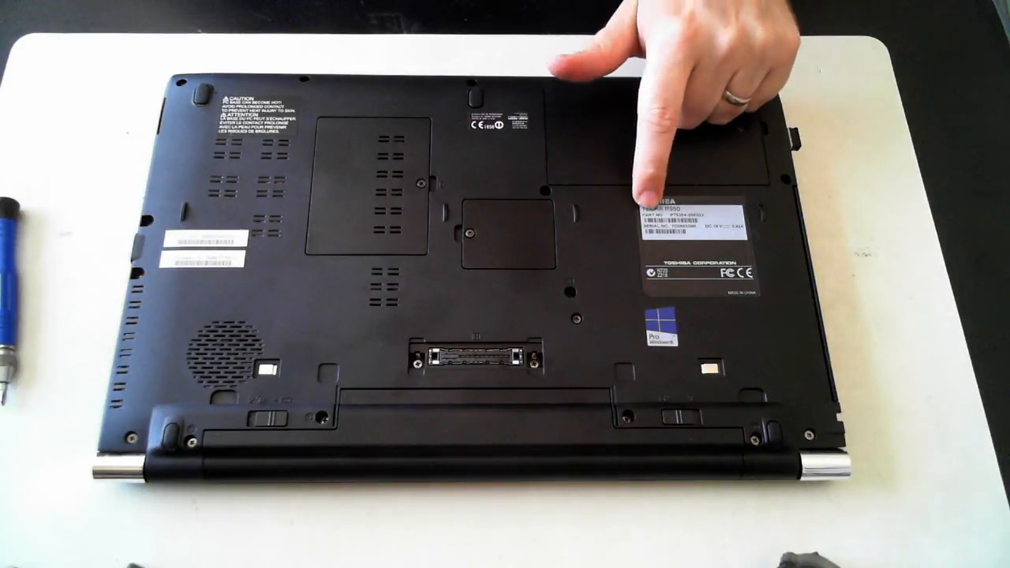